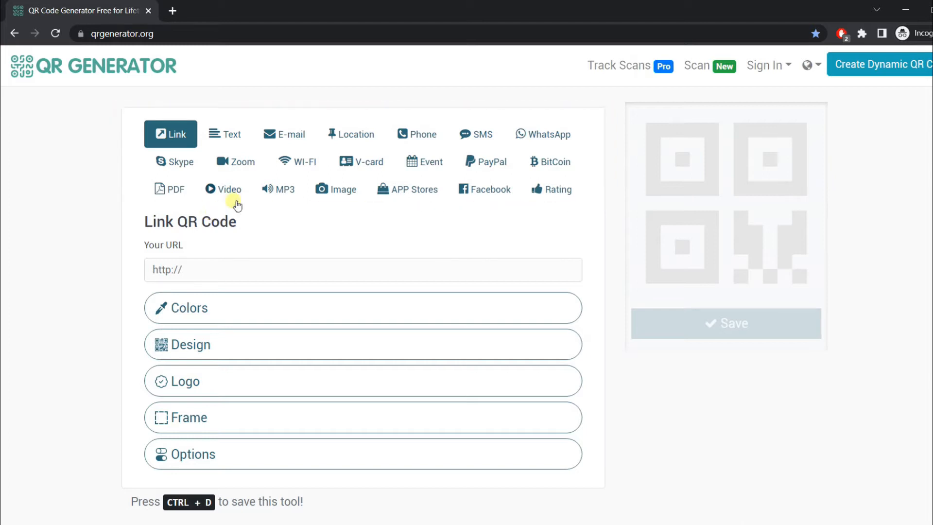
mouse_move(361, 161)
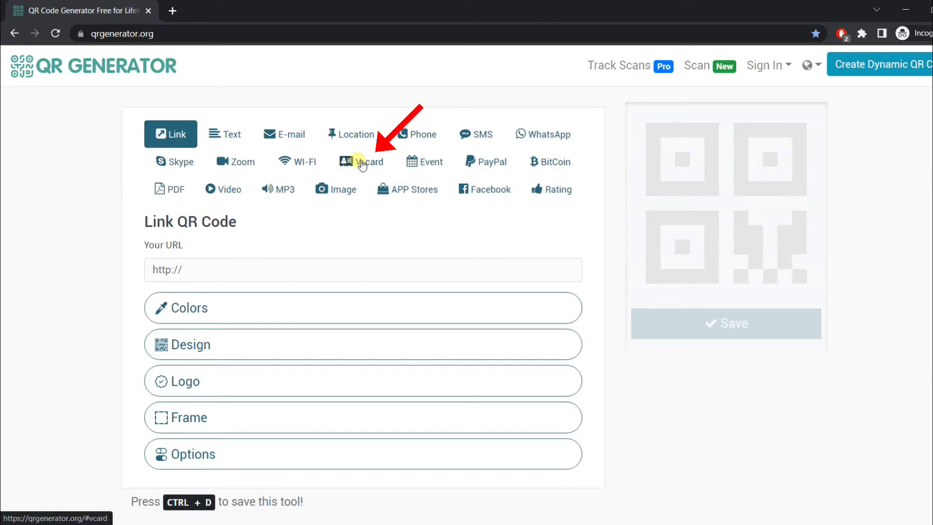
Step: Switch to a vCard QR code and enter the contact's name and phone number
left_click(361, 162)
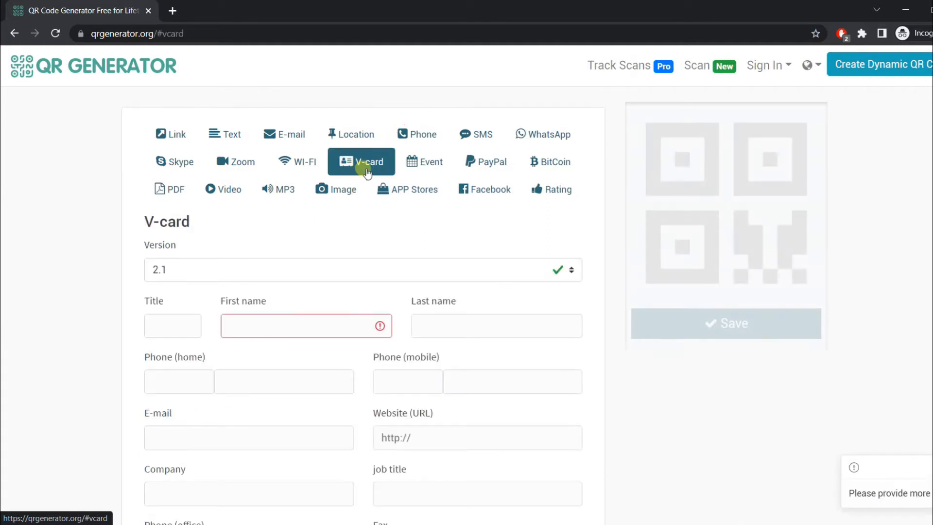
scroll("down", 3)
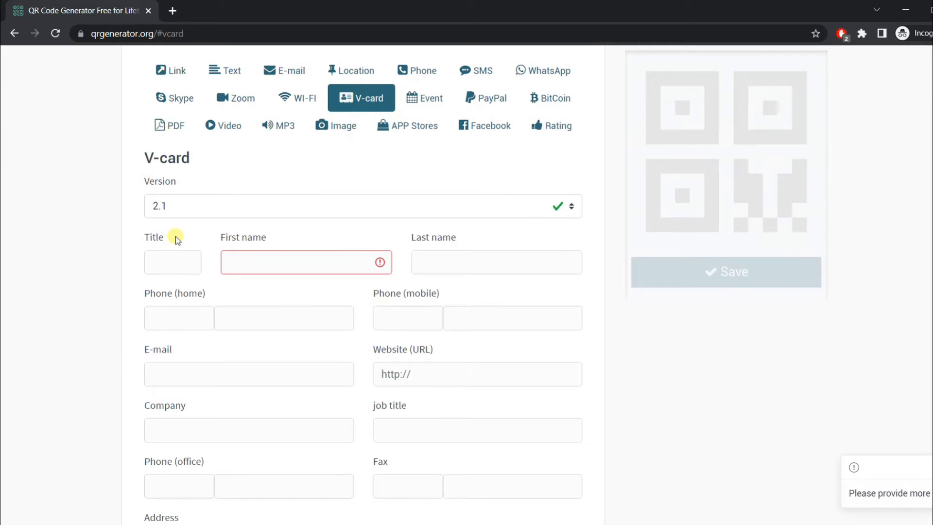
mouse_move(248, 210)
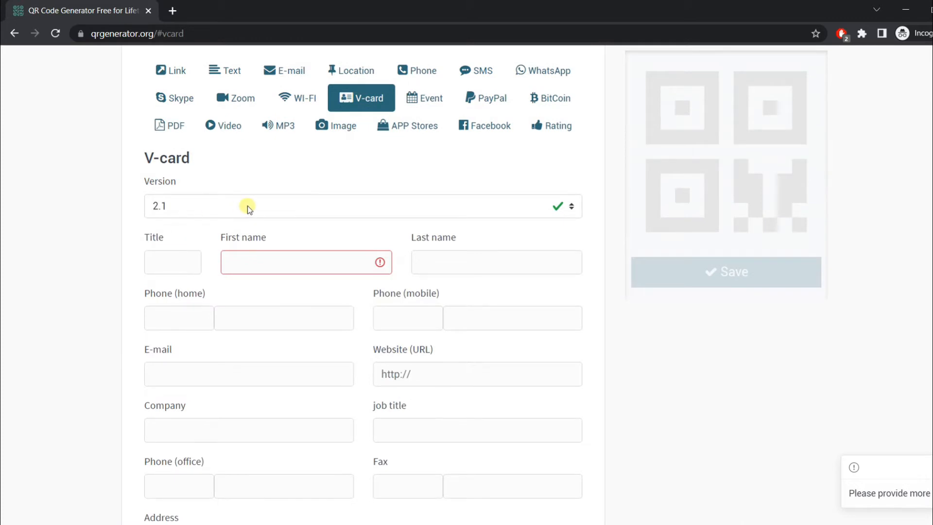
scroll("down", 3)
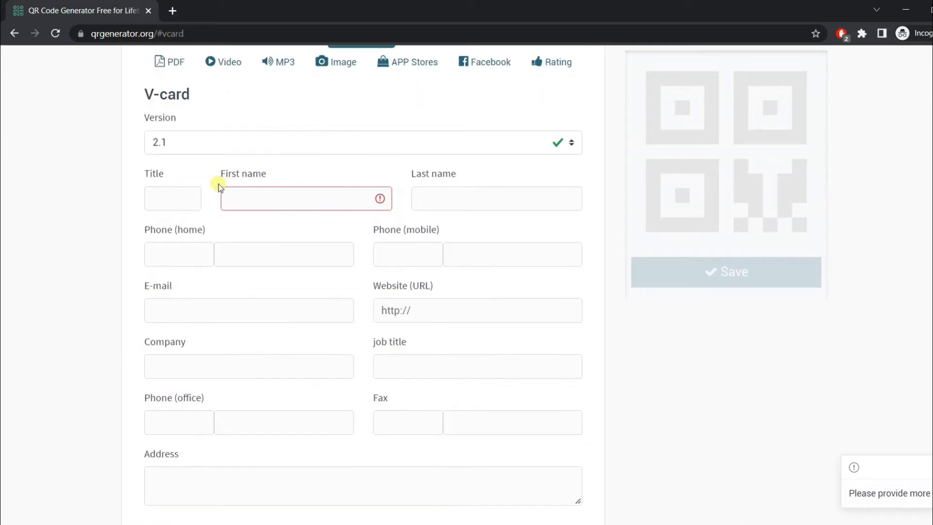
type("Josh")
type("Cool")
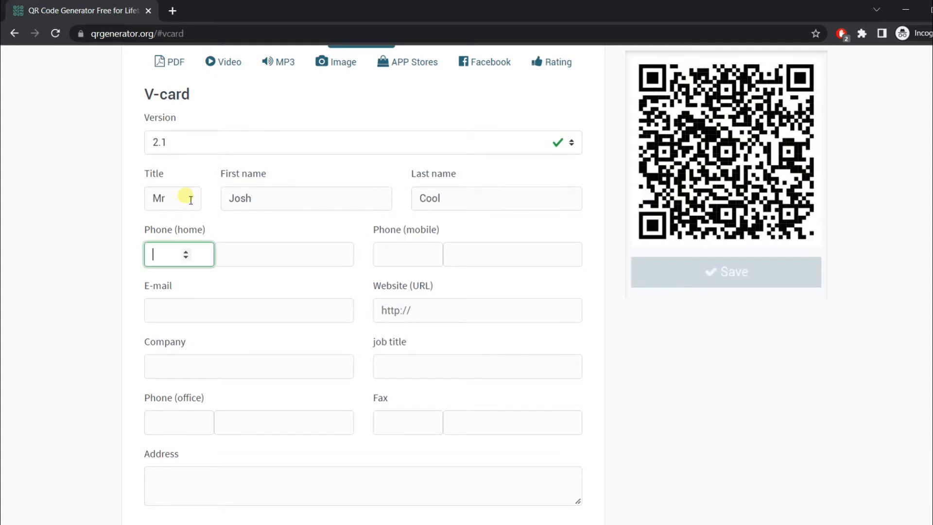
scroll("down", 3)
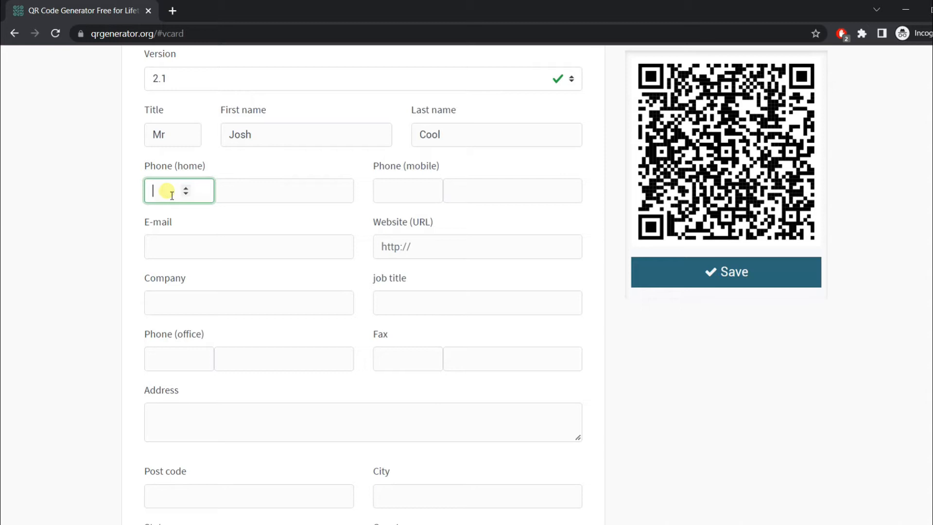
type("123456789")
left_click(477, 246)
type("ht")
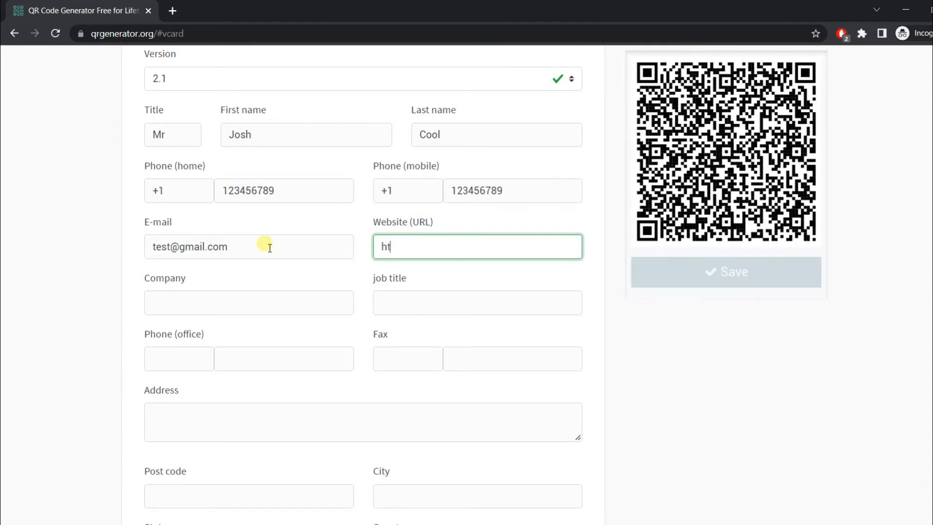
left_click(249, 302)
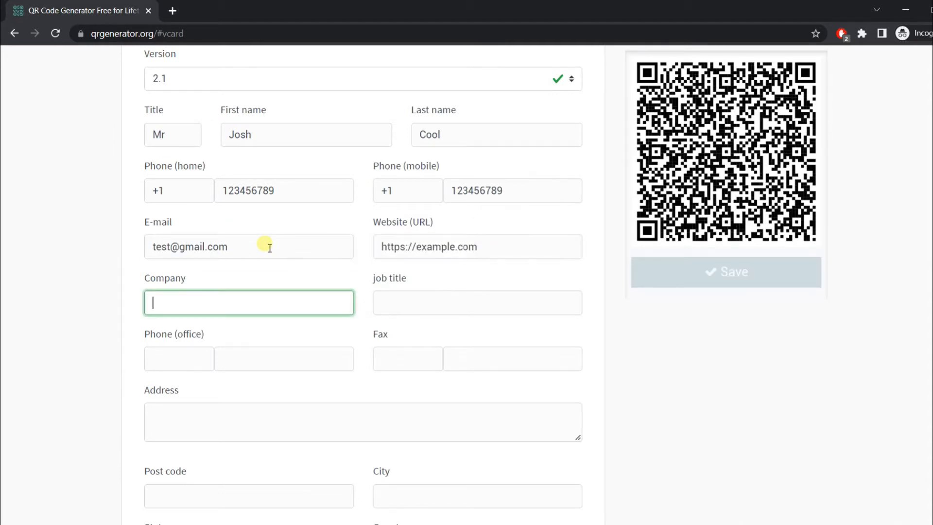
type("UpRise")
left_click(477, 302)
type("CEO")
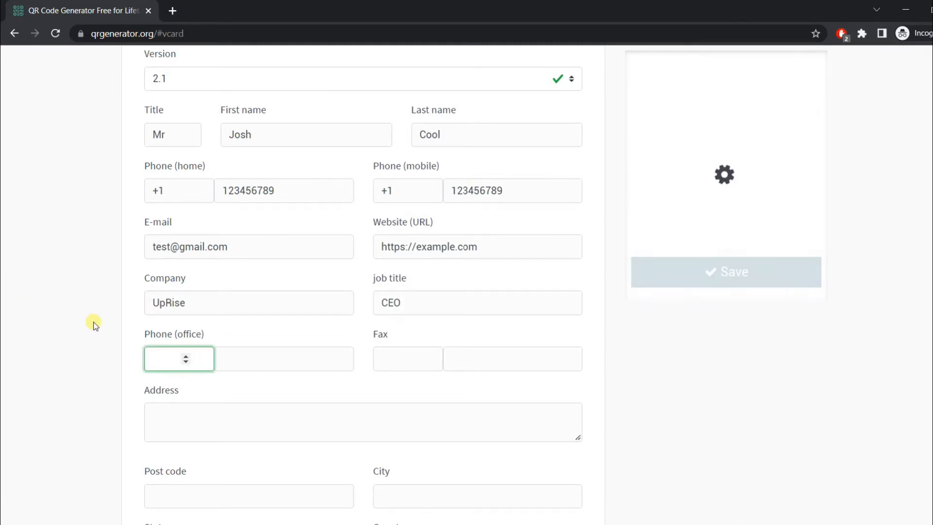
left_click(407, 358)
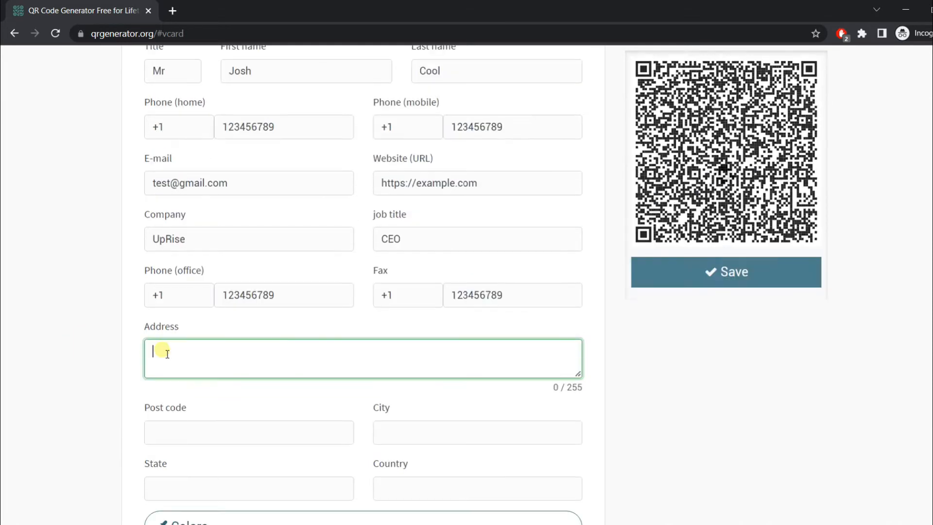
type("st. 24,")
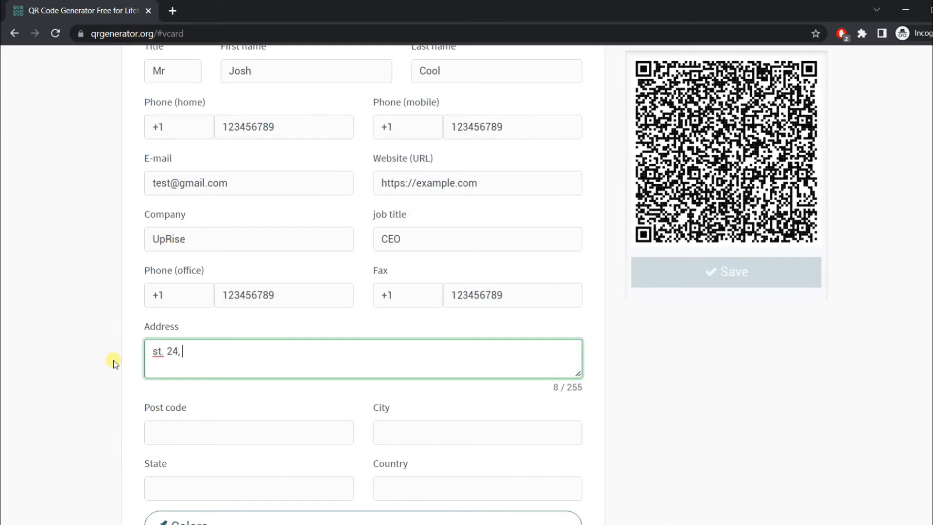
type("avenue field, USA")
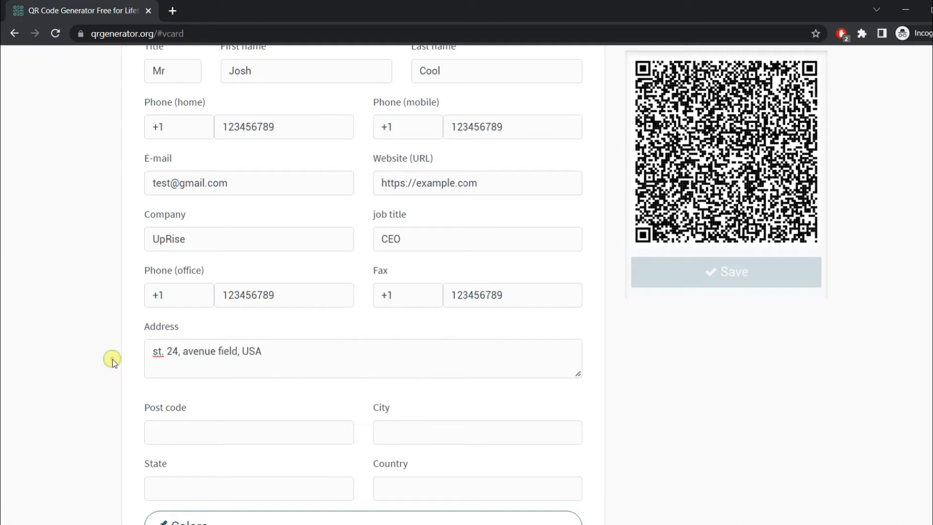
type("n")
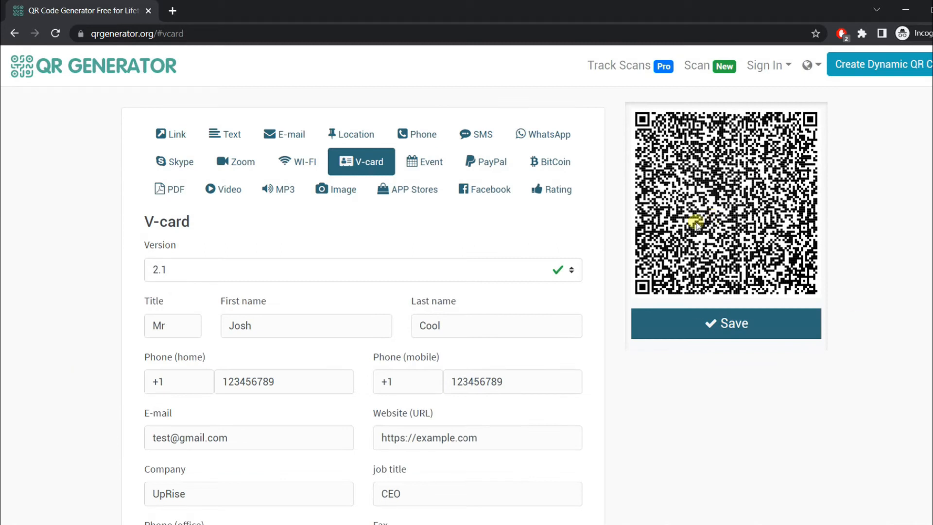
Step: Try a foreground gradient in the colour settings and revert it
scroll("down", 3)
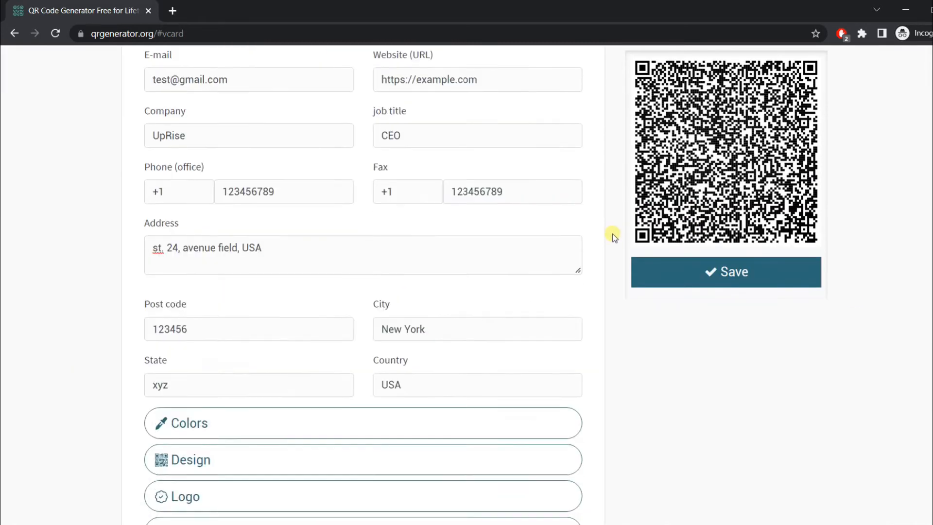
scroll("down", 3)
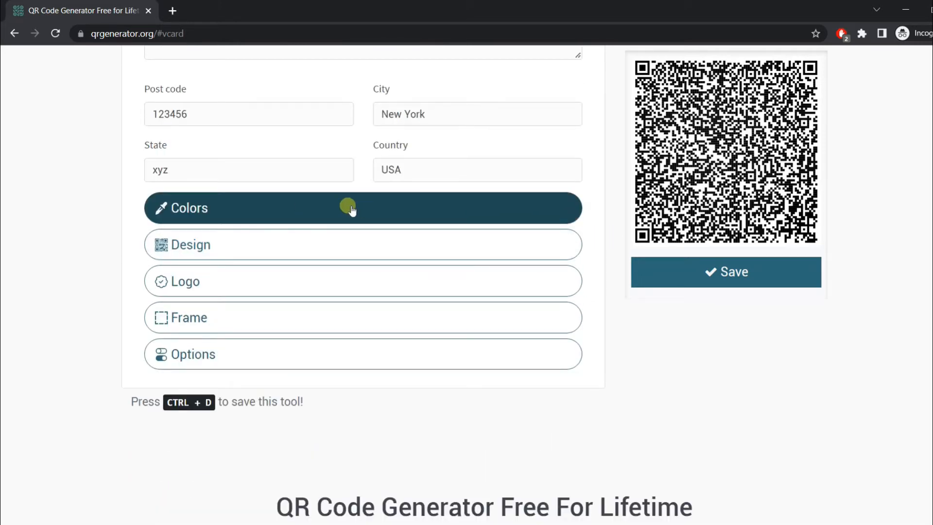
left_click(362, 208)
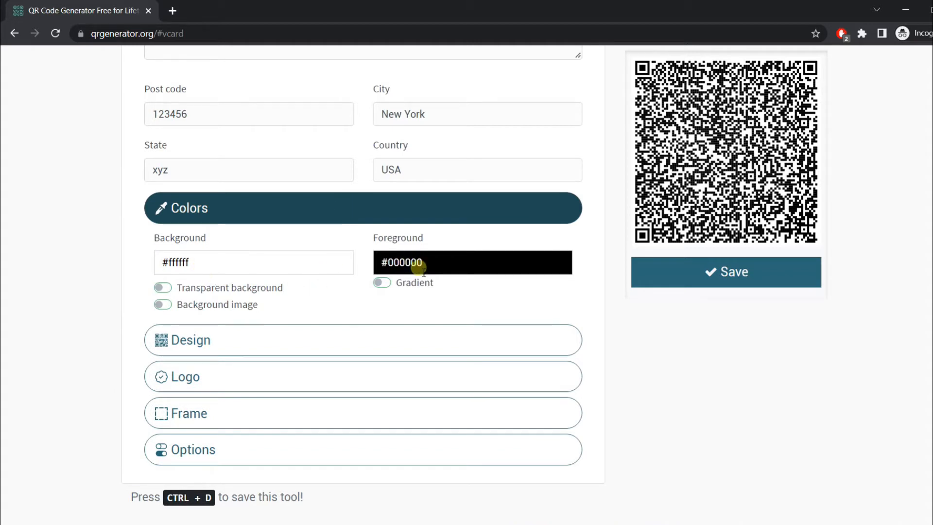
left_click(253, 262)
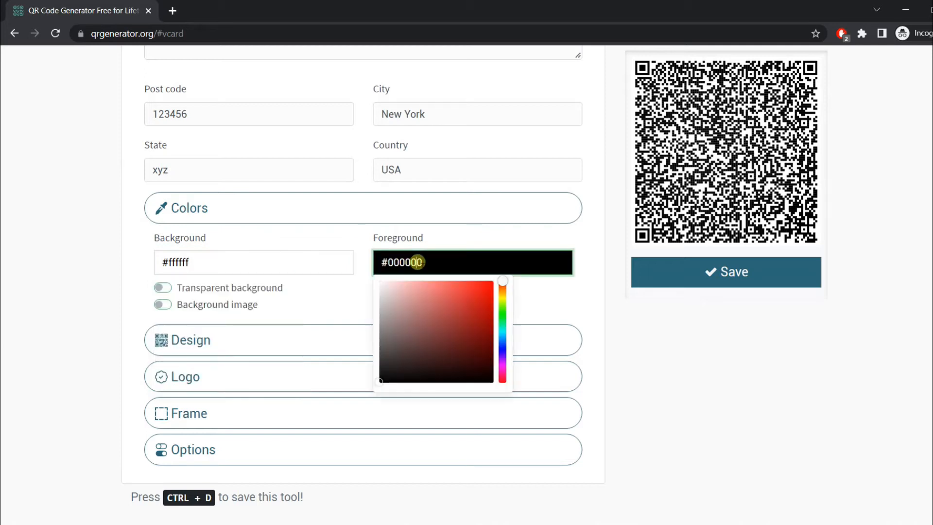
left_click(381, 283)
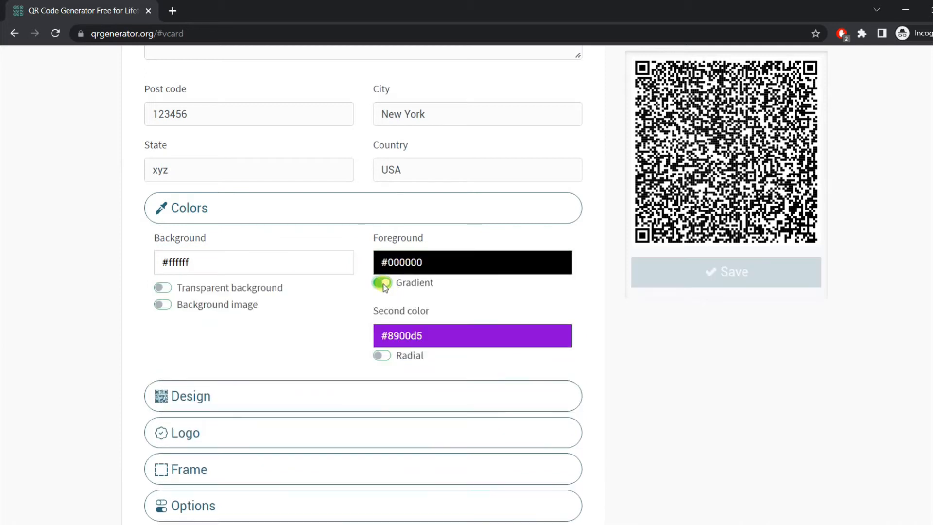
left_click(380, 282)
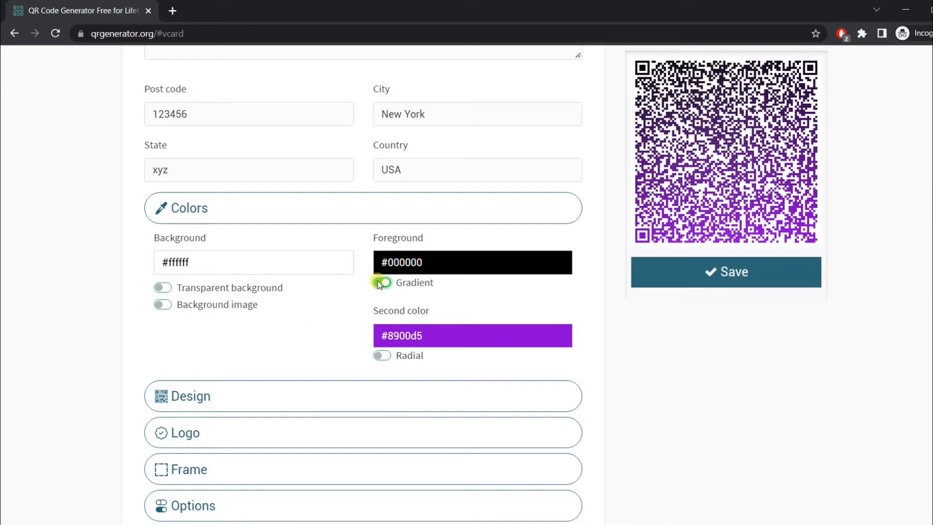
Step: Toggle the transparent background off again and choose a new dot pattern with rounded marker borders
left_click(162, 288)
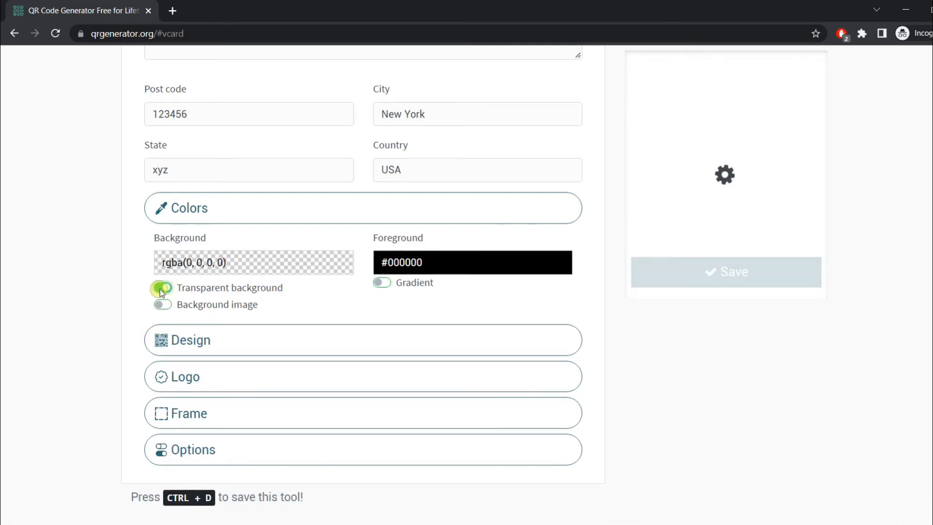
left_click(161, 287)
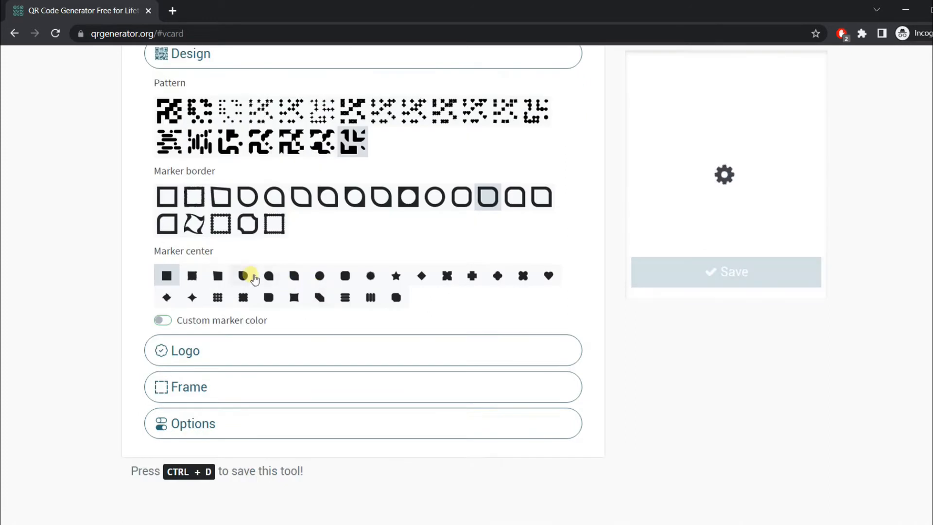
left_click(242, 275)
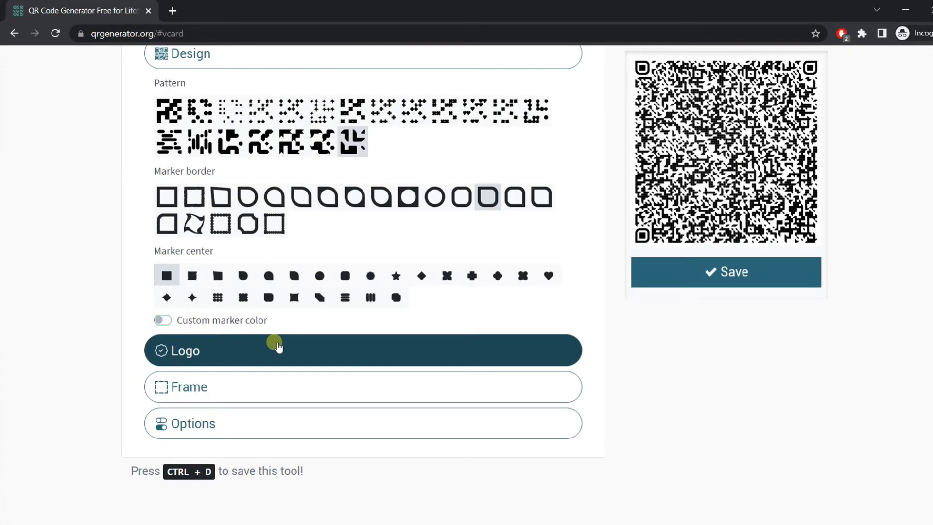
Step: Place the contact-card logo in the centre of the code
left_click(163, 320)
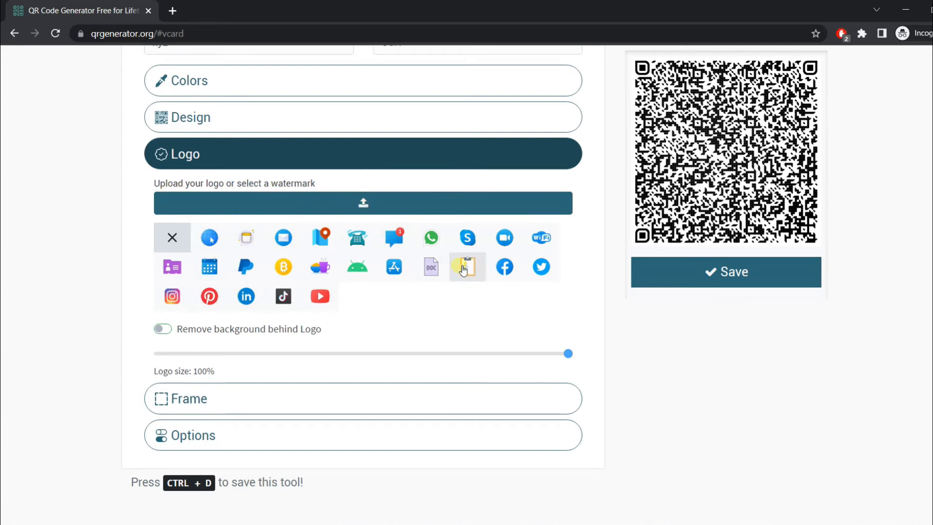
left_click(209, 237)
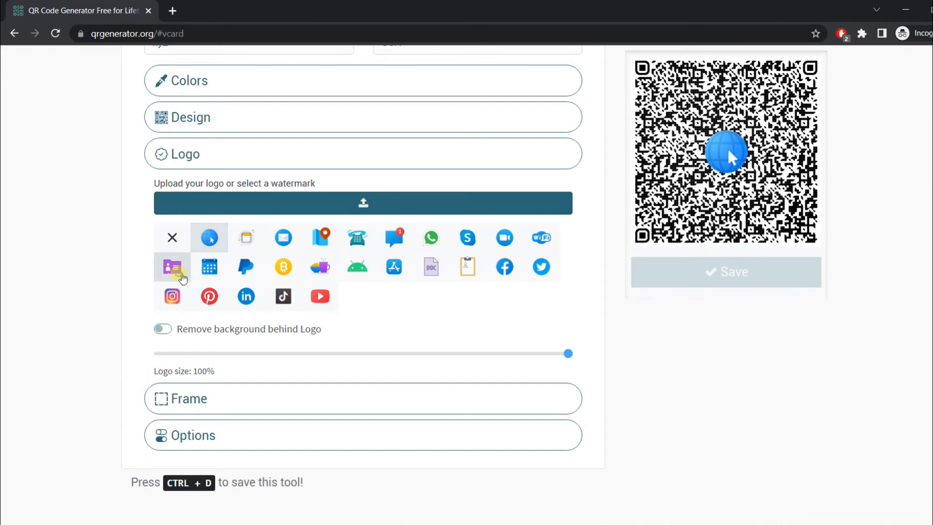
left_click(172, 266)
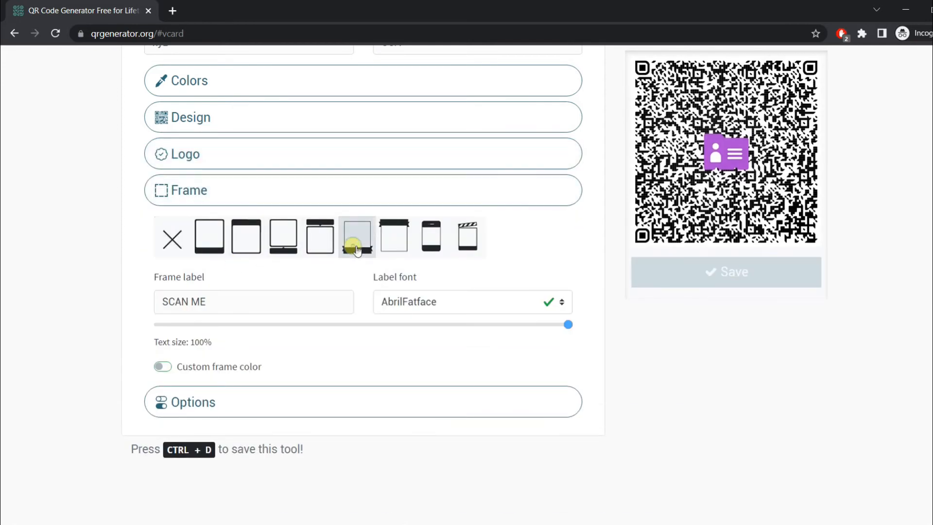
Step: Add a bottom-banner frame labelled 'Add Me' around the code
left_click(357, 236)
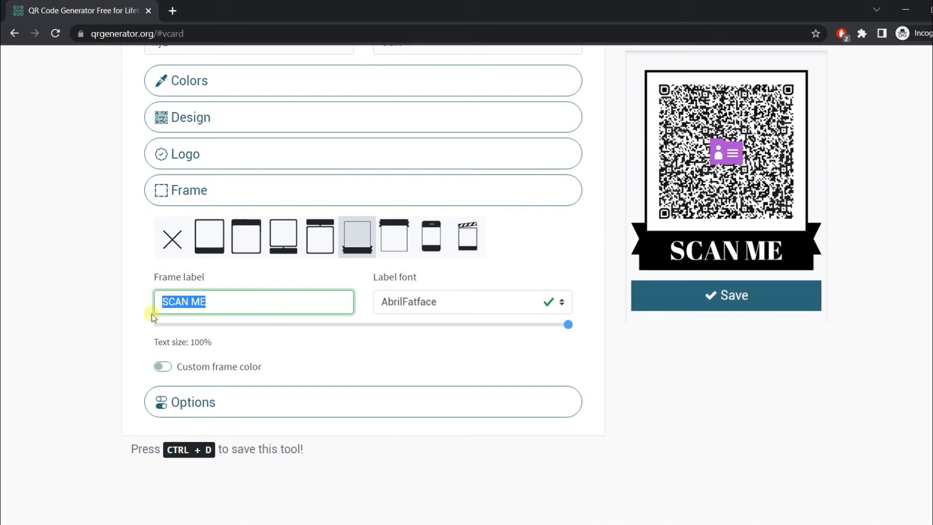
type("Add Me")
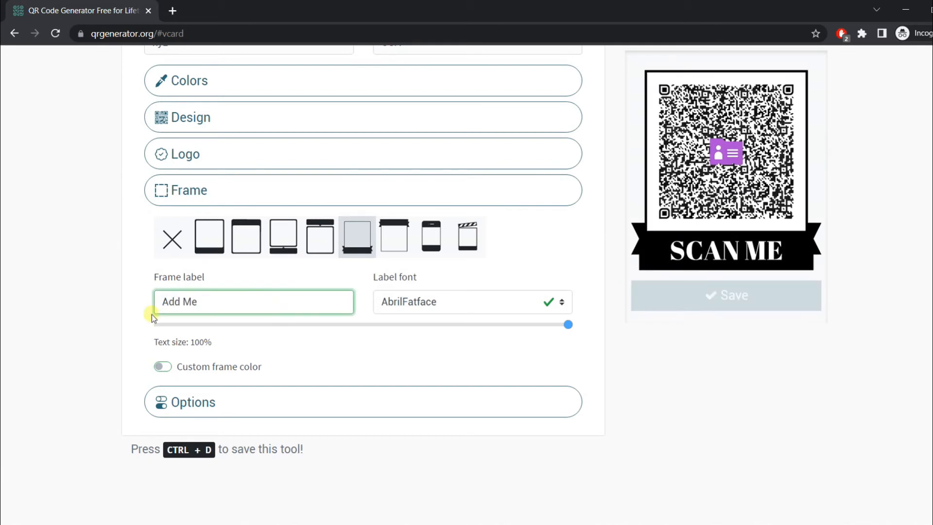
left_click(253, 301)
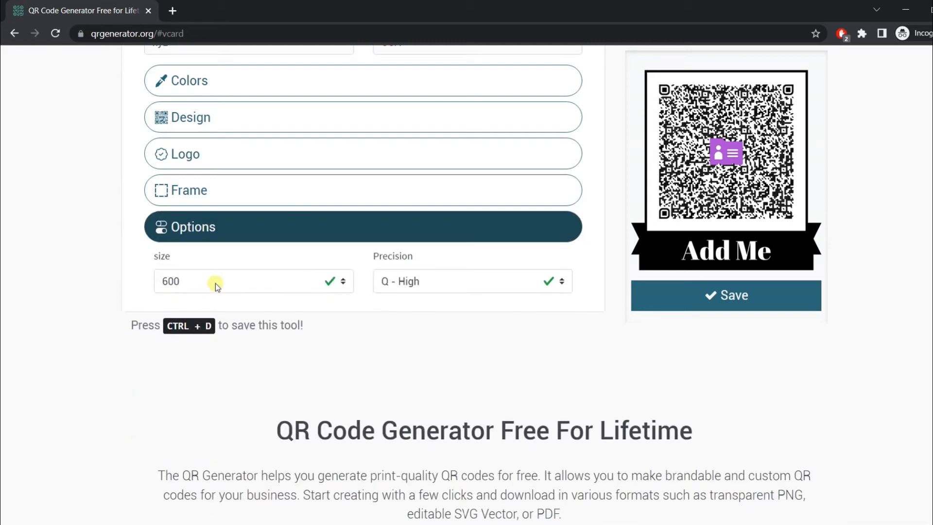
Step: Save the finished vCard code to reveal the PNG, SVG, PDF and print downloads
left_click(472, 280)
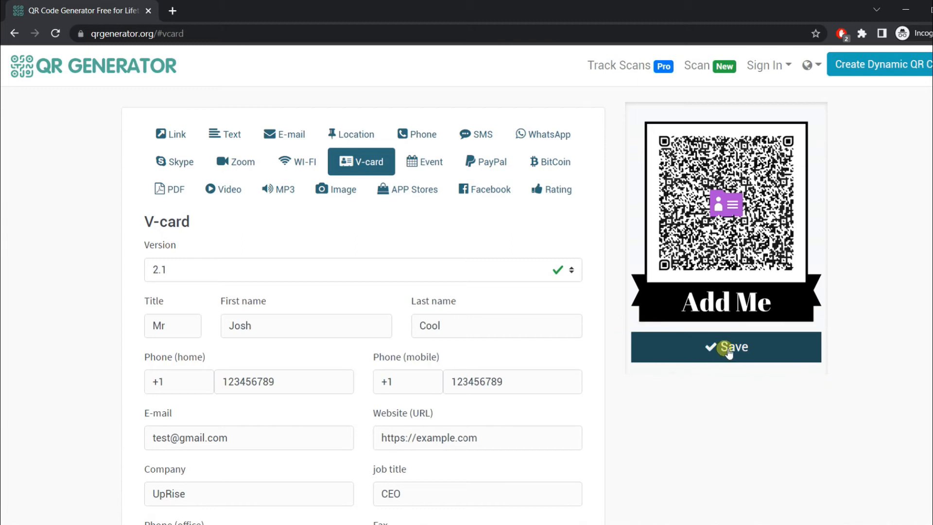
left_click(725, 347)
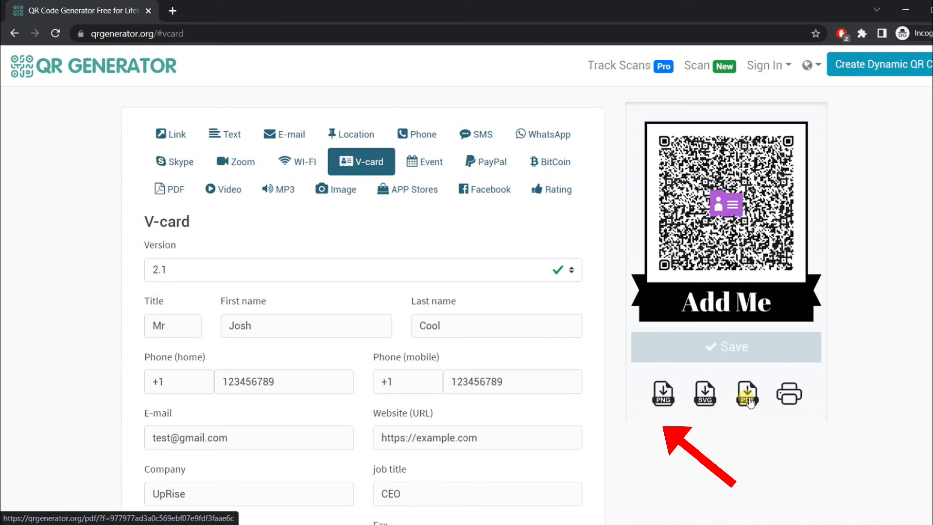
mouse_move(855, 381)
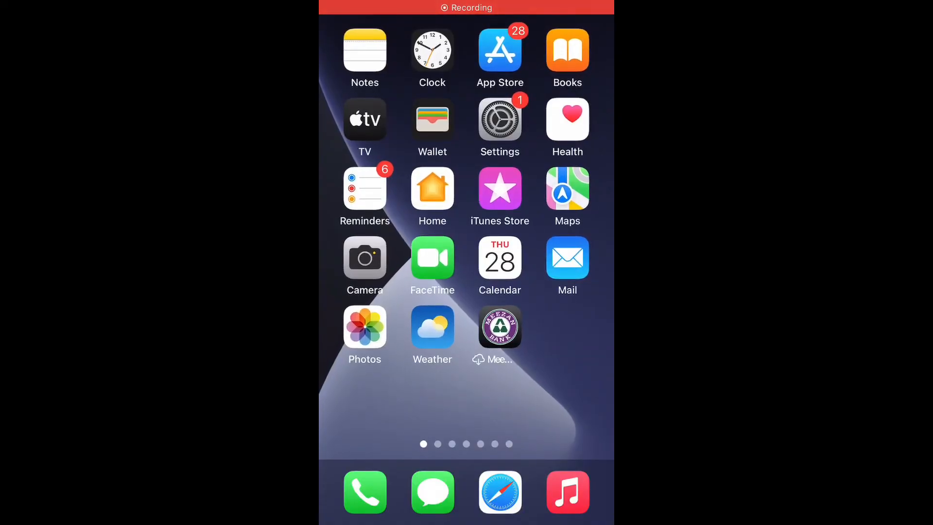
Step: Open the iPhone camera to test-scan the code, then return to the generator
left_click(364, 257)
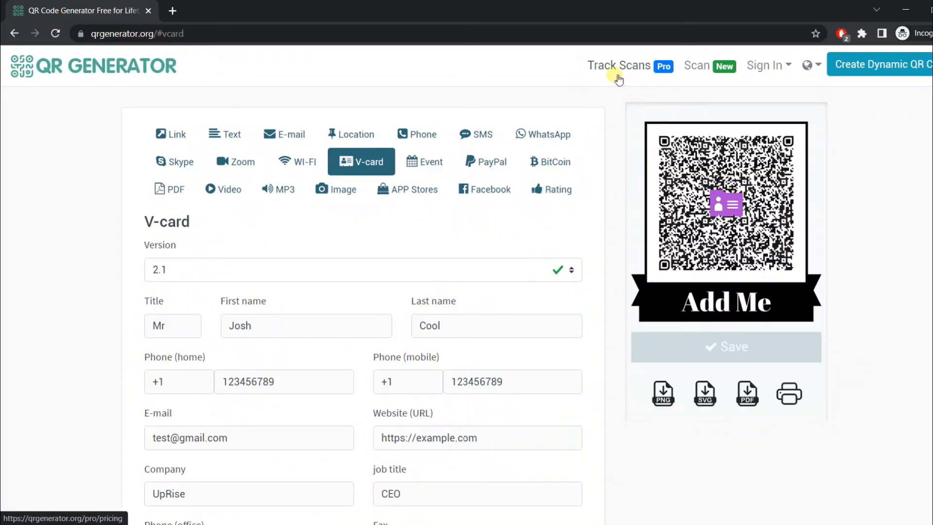
Step: Open the Pro pricing page and look through the Basic, Standard and Premium plans
left_click(617, 65)
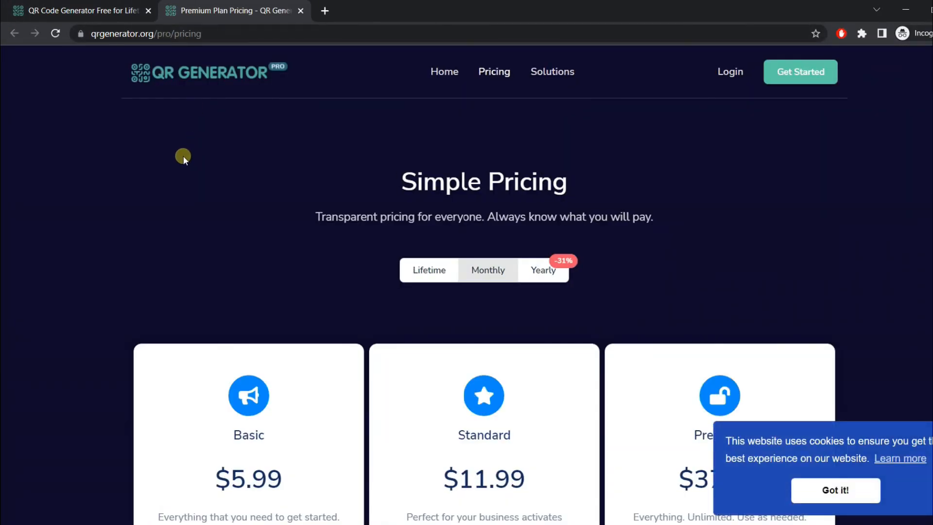
scroll("down", 3)
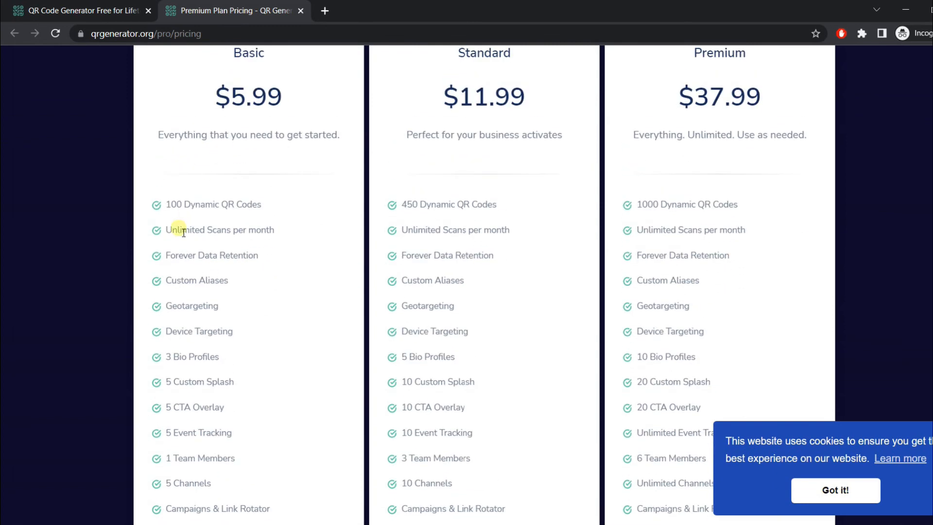
scroll("down", 3)
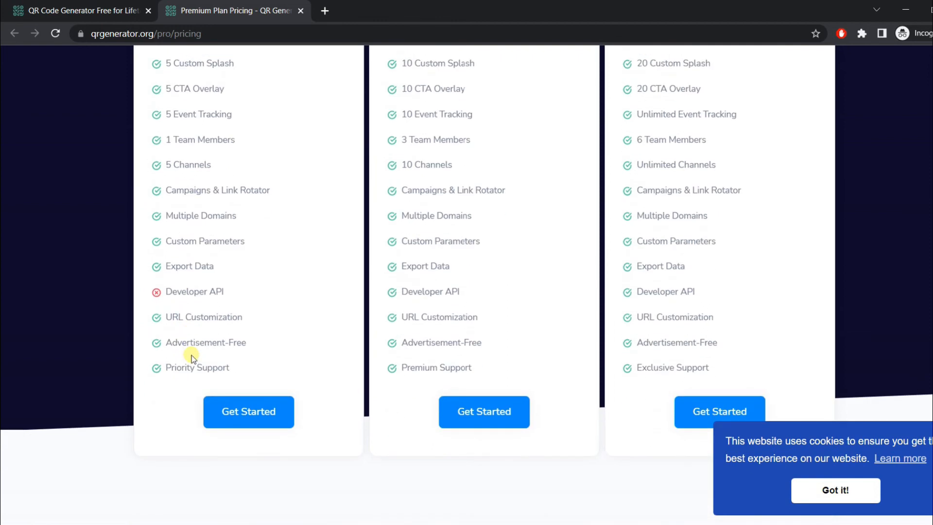
scroll("up", 3)
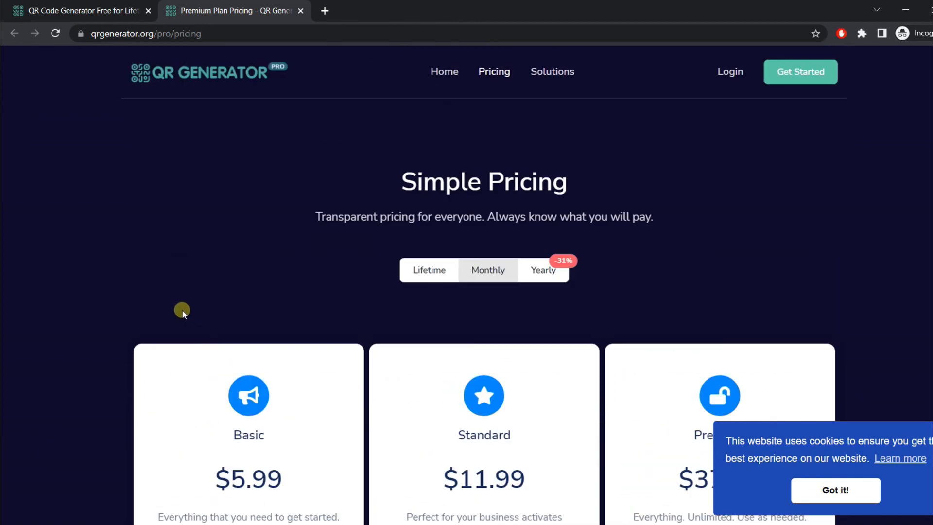
mouse_move(181, 311)
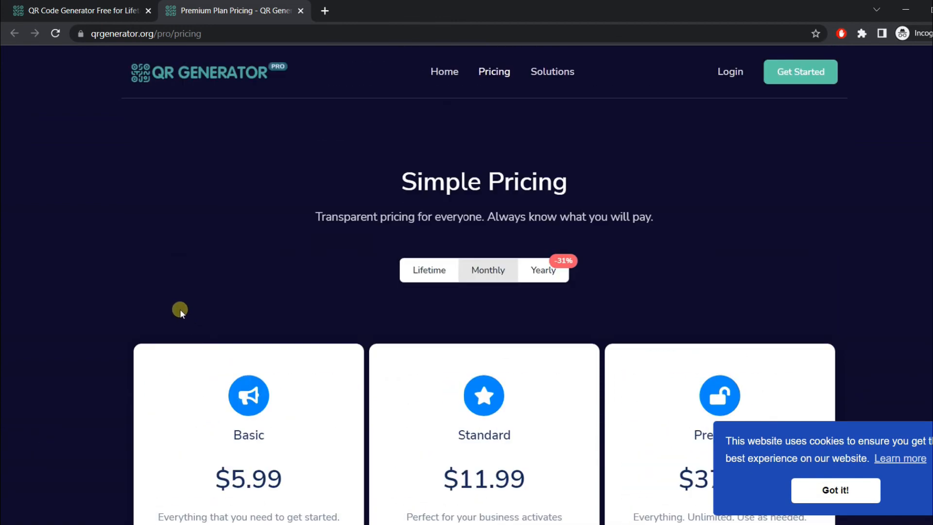